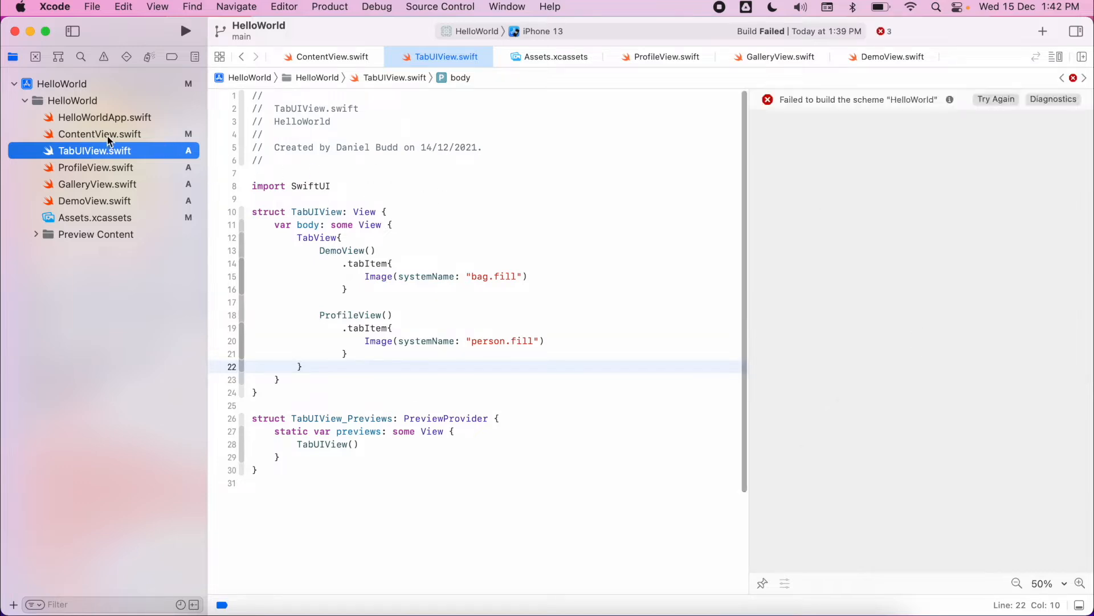
# Step: Select ContentView.swift in the Project navigator and clear its body
pyautogui.click(99, 133)
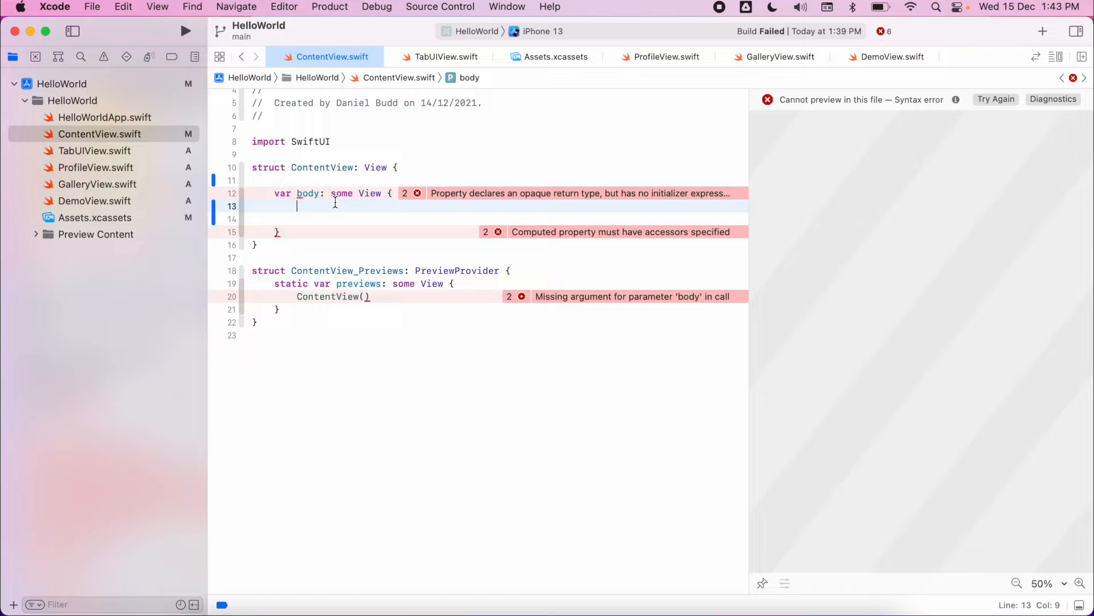
# Step: Start a NavigationView in the body and begin a NavigationLink with a destination parameter
pyautogui.write('NavigationView{')
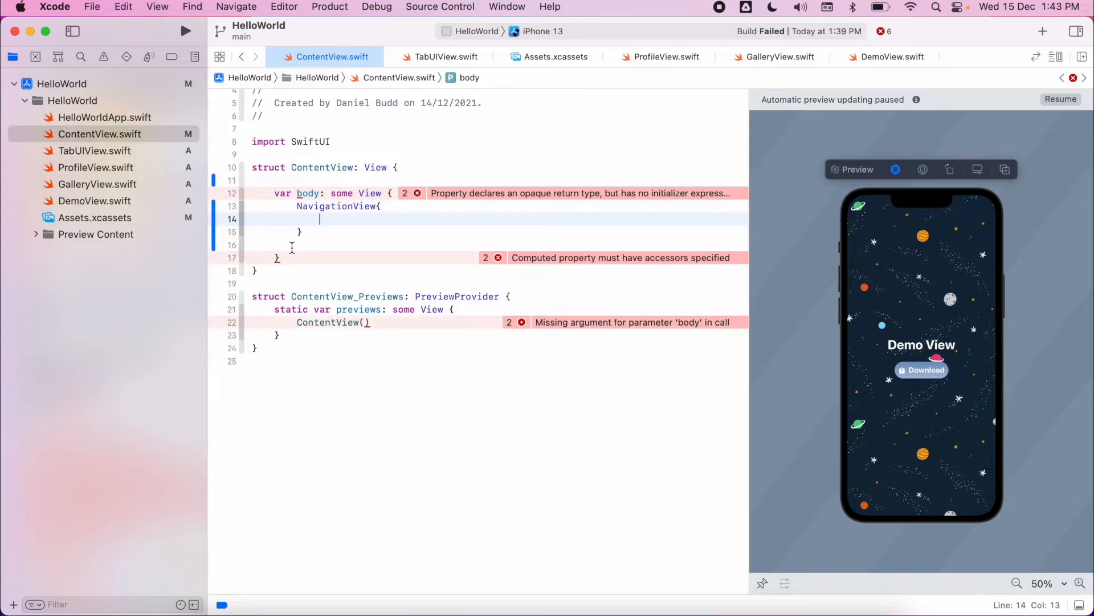
pyautogui.press('Backspace')
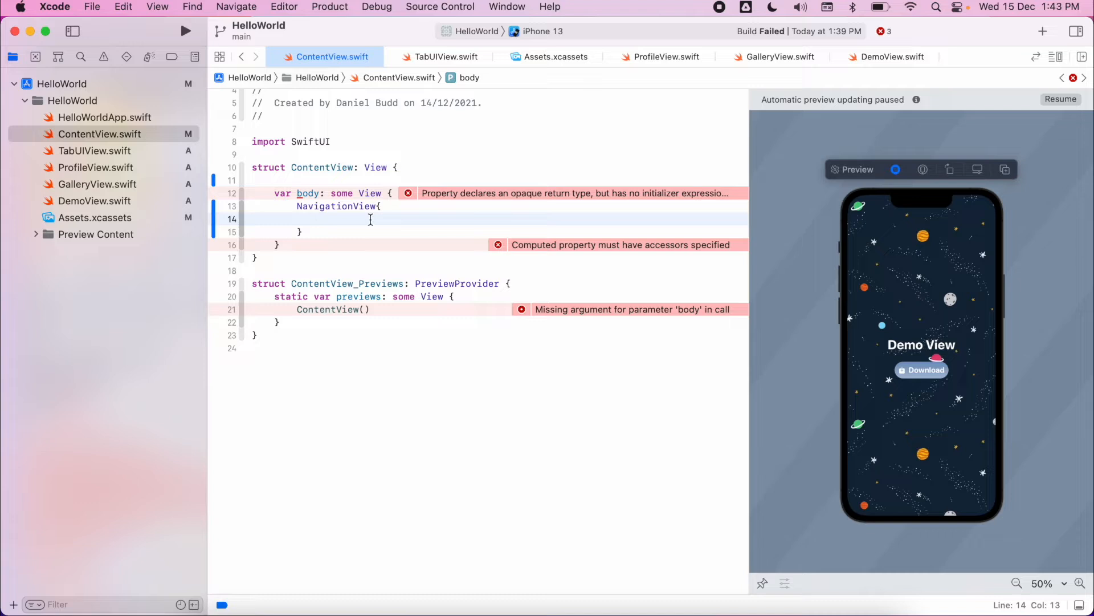
pyautogui.write('NavigationLink')
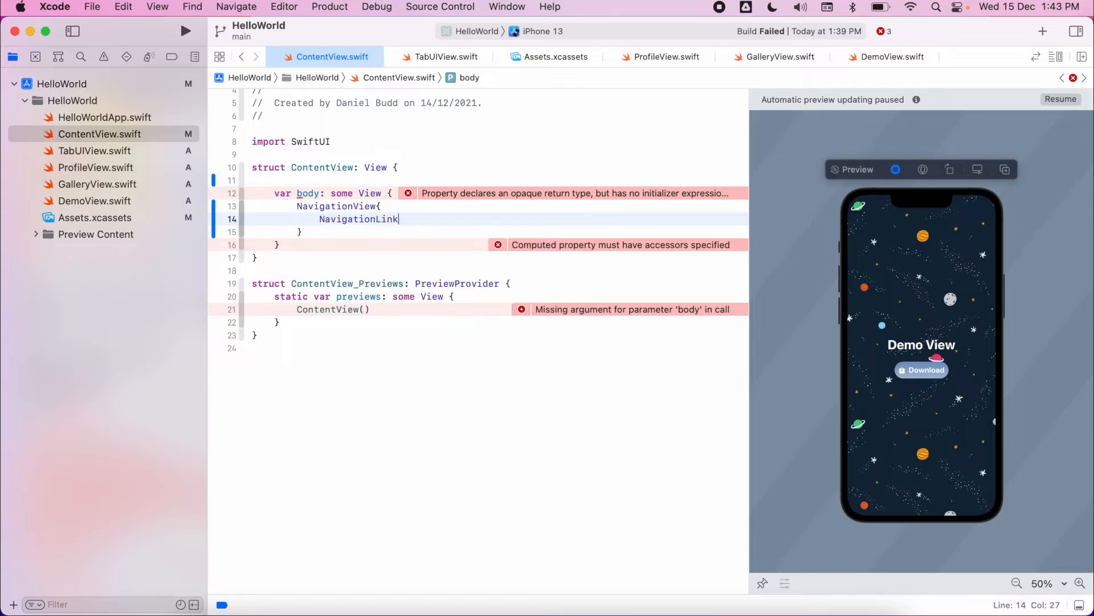
pyautogui.write('(de')
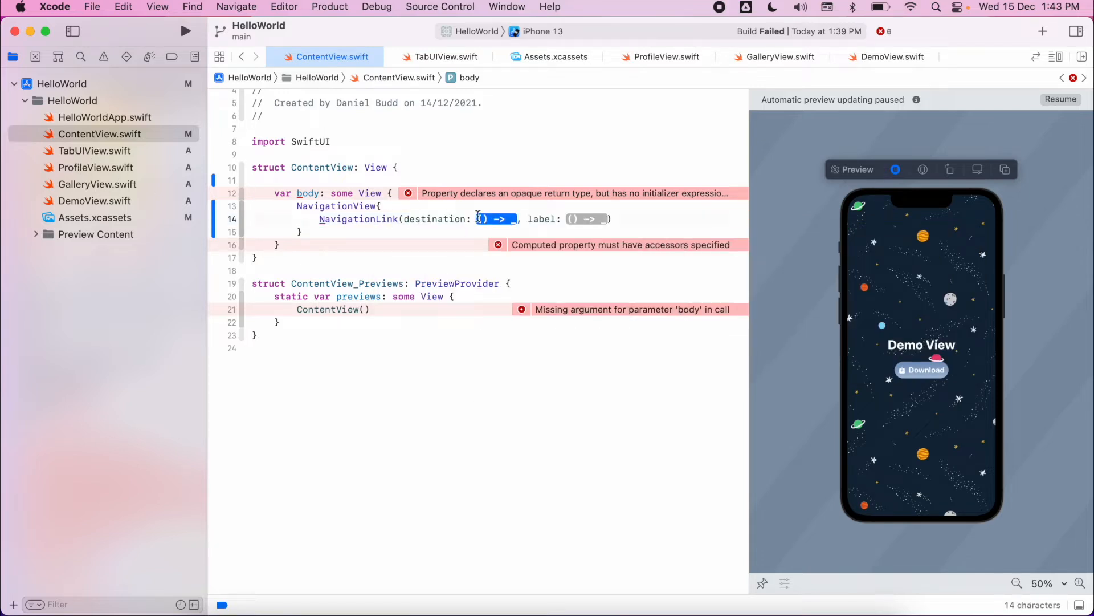
# Step: Set the link's destination to TabUIView() and add an empty label closure
pyautogui.write('TabV')
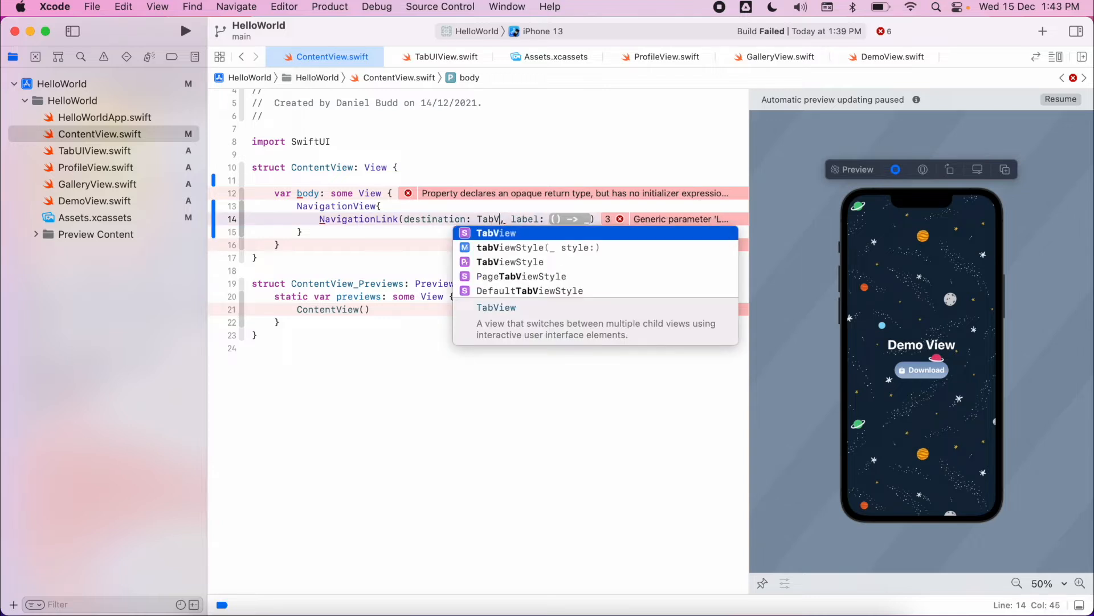
pyautogui.write('UIView')
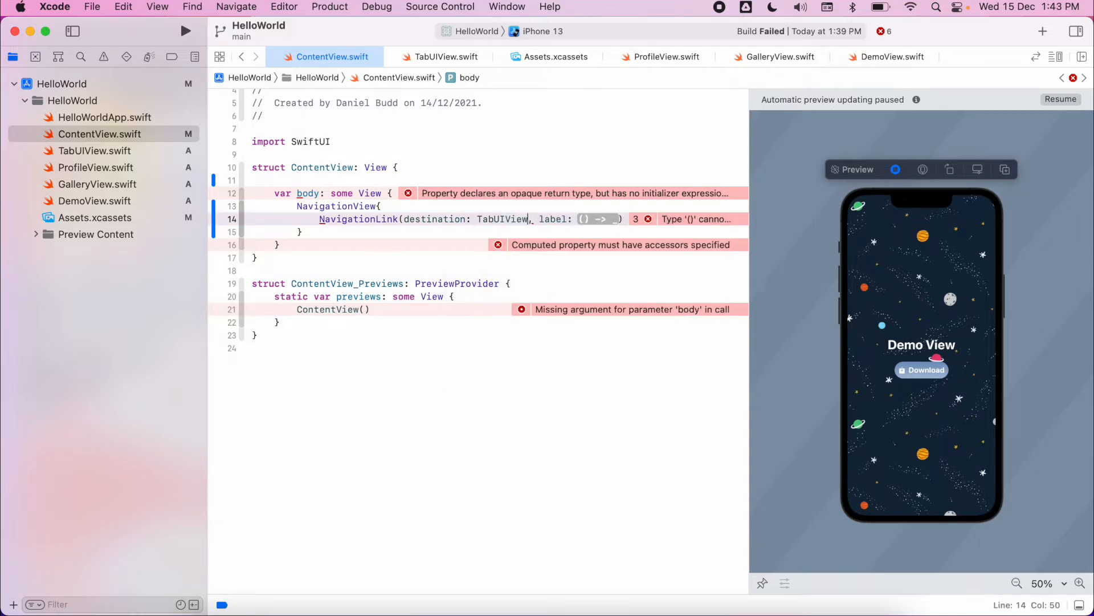
pyautogui.write('()')
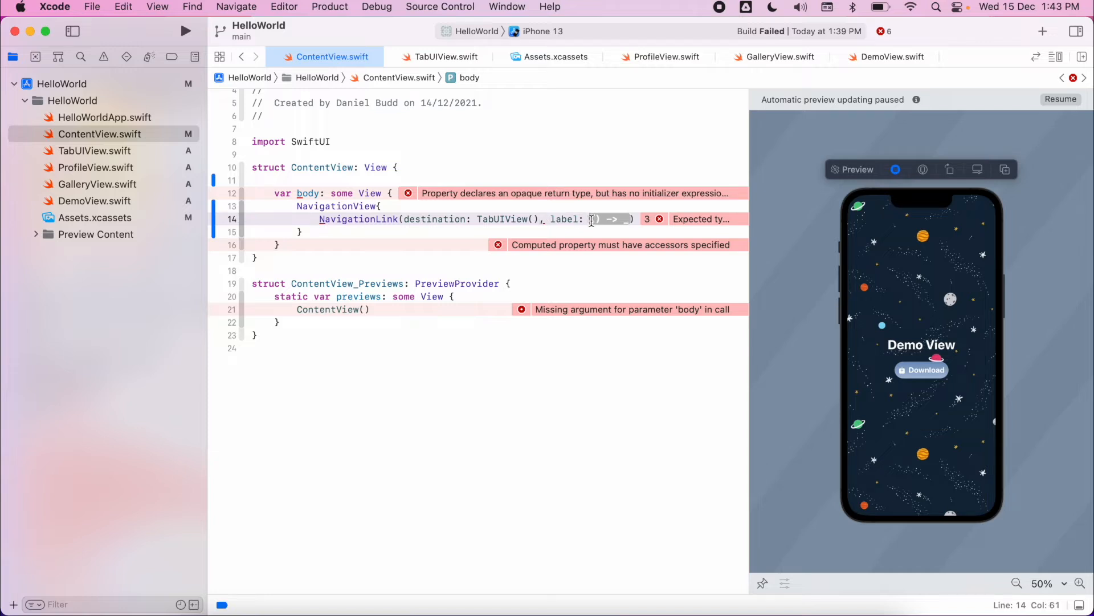
pyautogui.write('{}')
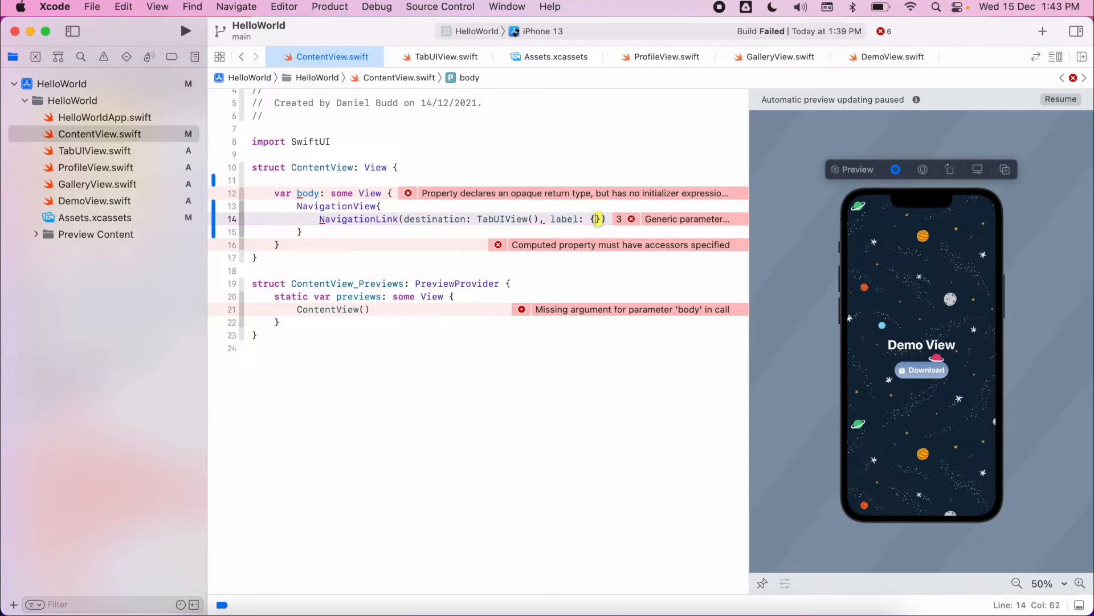
pyautogui.press('return')
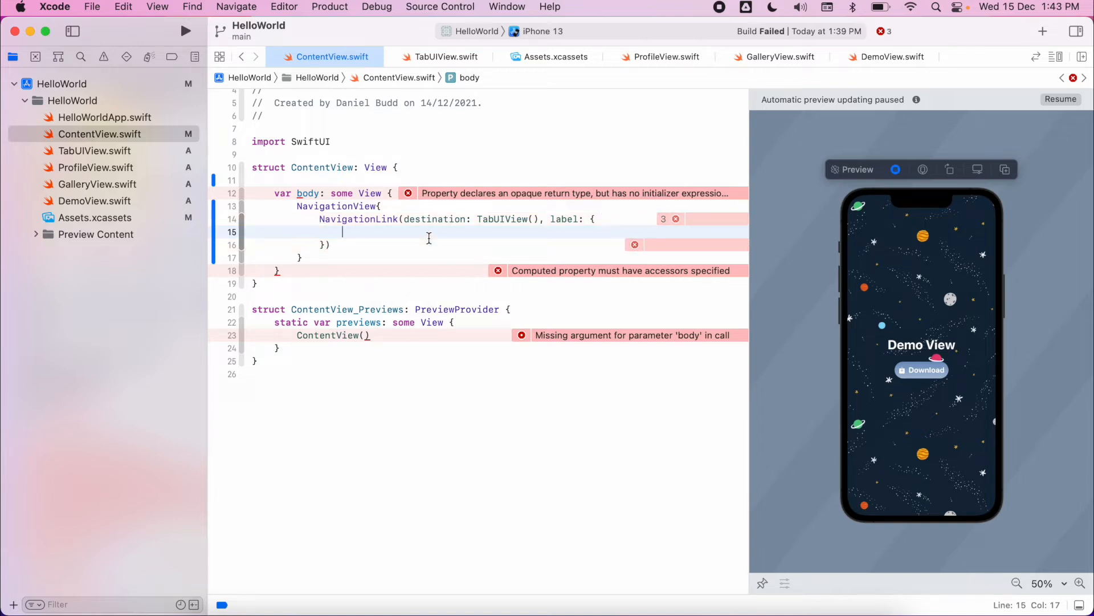
# Step: Add Text("Option 1") as the label with a minWidth 0, maxWidth frame and padding
pyautogui.write('Text(')
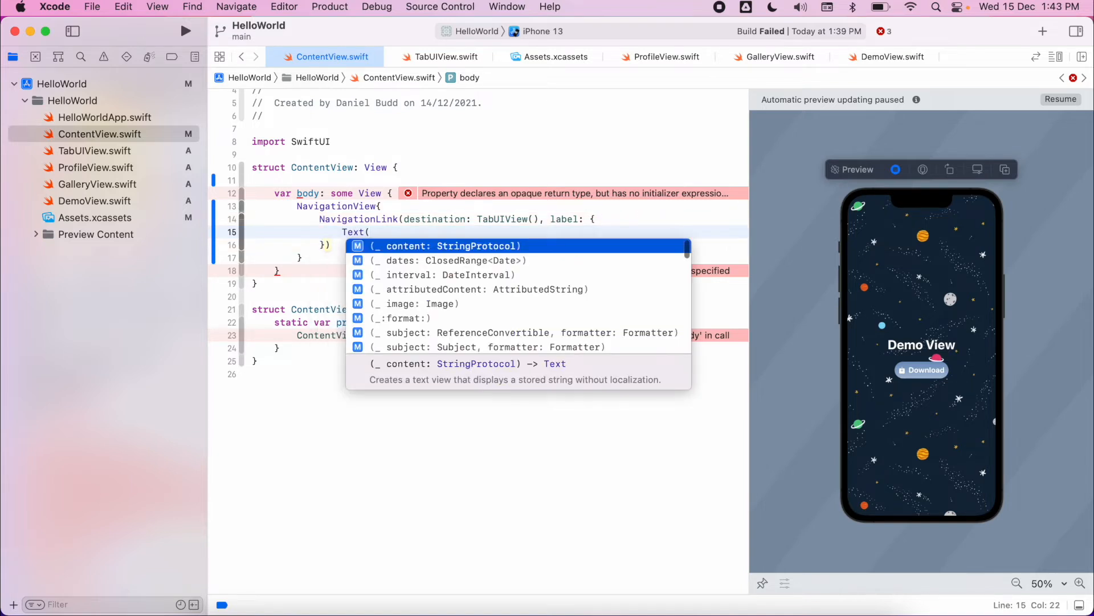
pyautogui.write('O"')
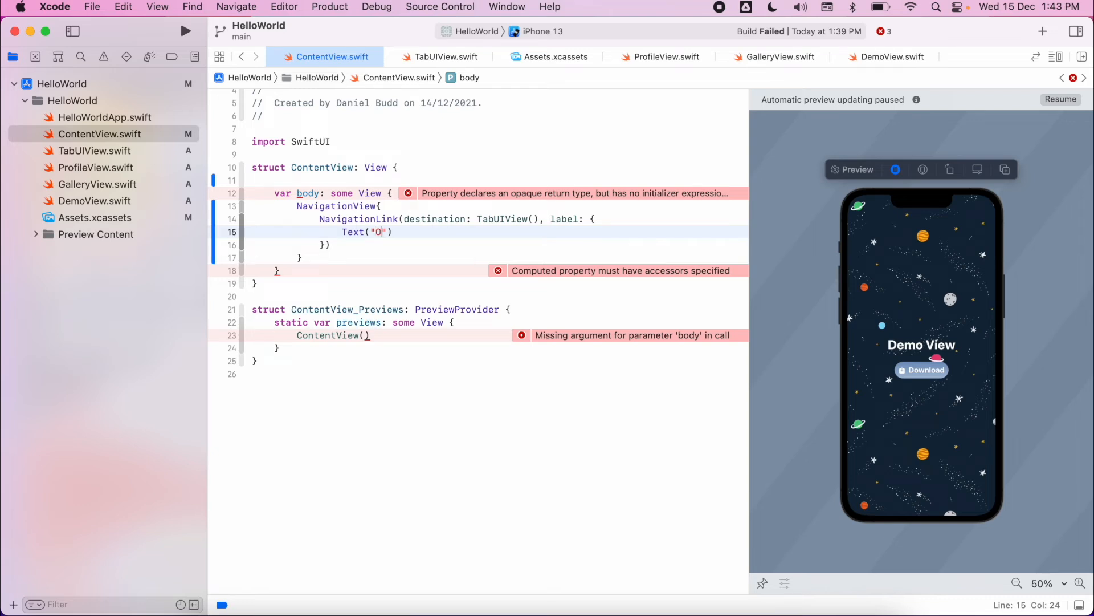
pyautogui.write('ption 1')
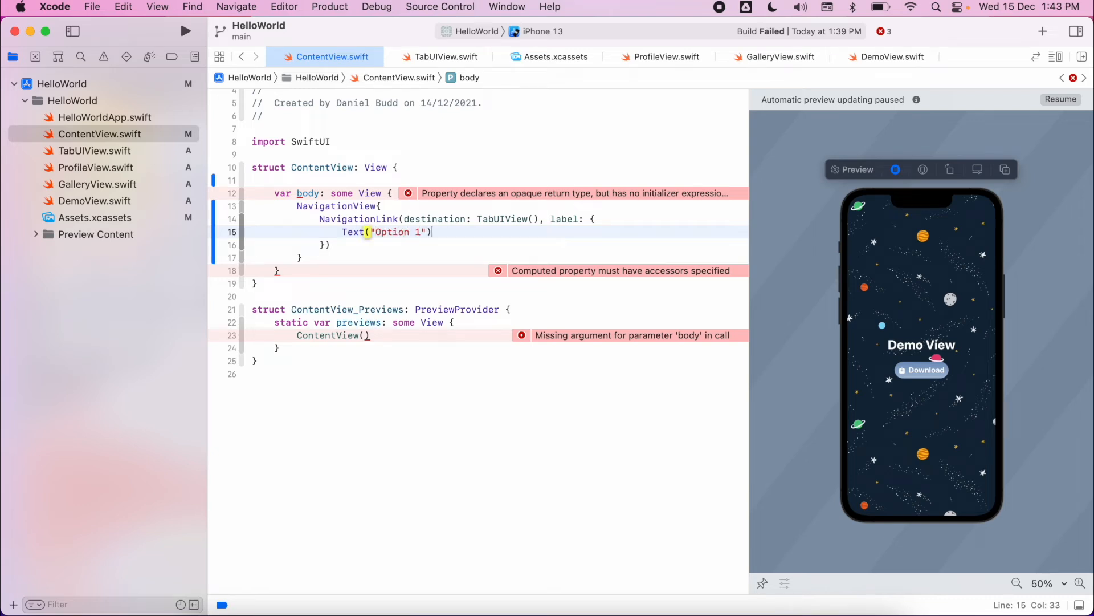
pyautogui.write('.frame')
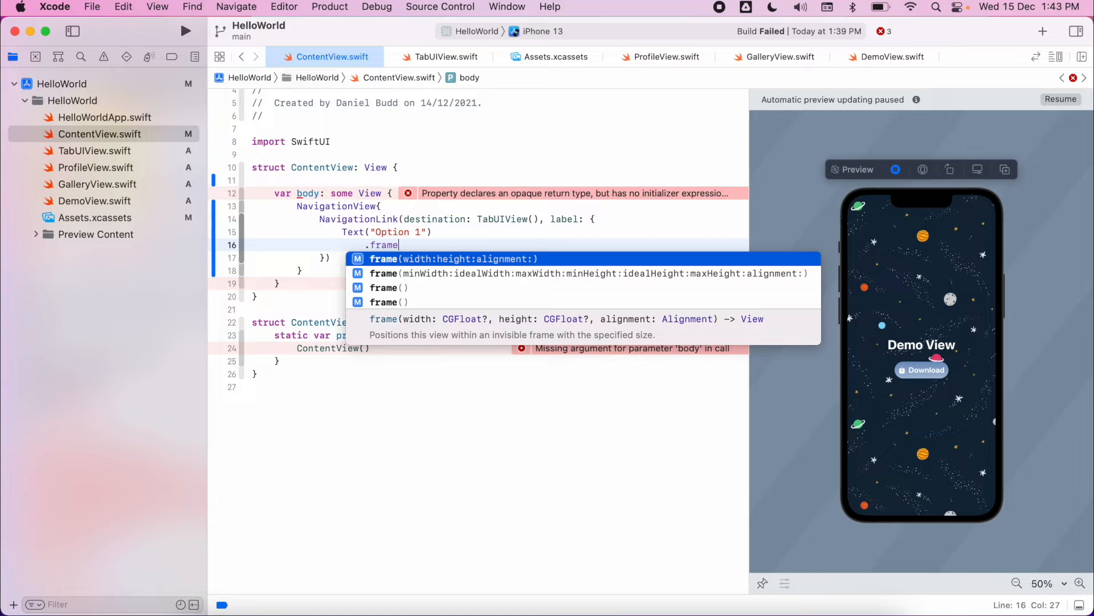
pyautogui.write('(minWidth:')
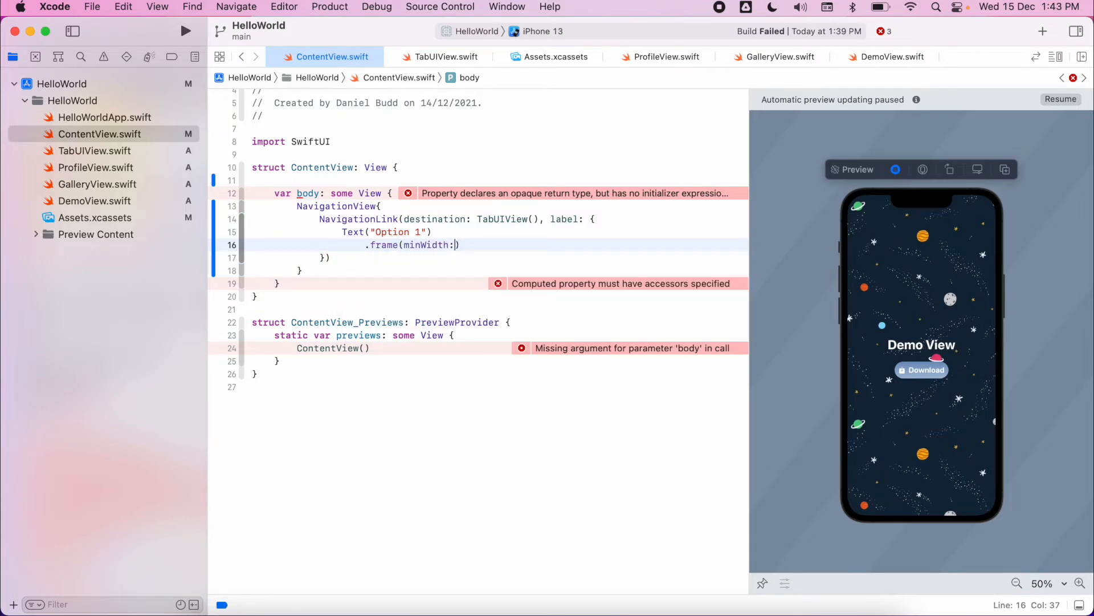
pyautogui.write('0, maxWidth: 300')
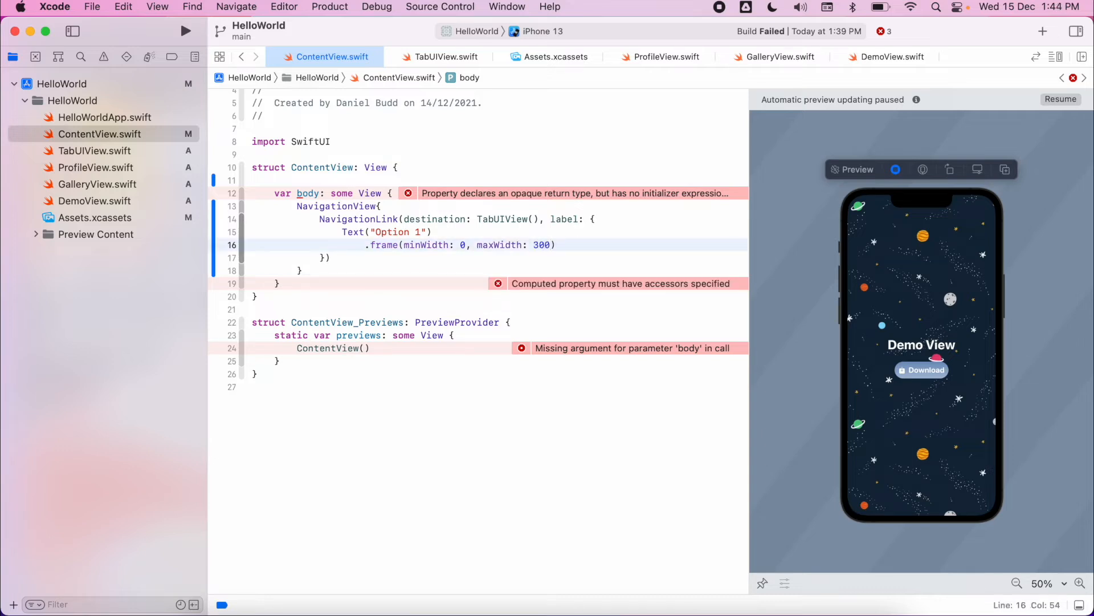
pyautogui.write('.padding()')
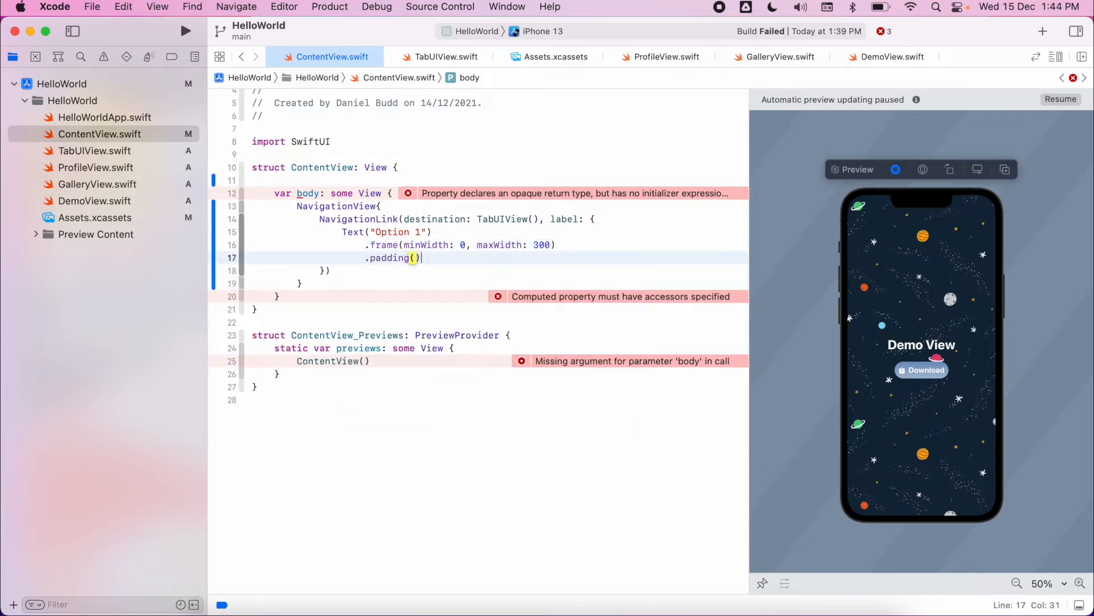
# Step: Style the label with white foreground, green background, cornerRadius 40 and title font
pyautogui.write('.foregroundColor(.white')
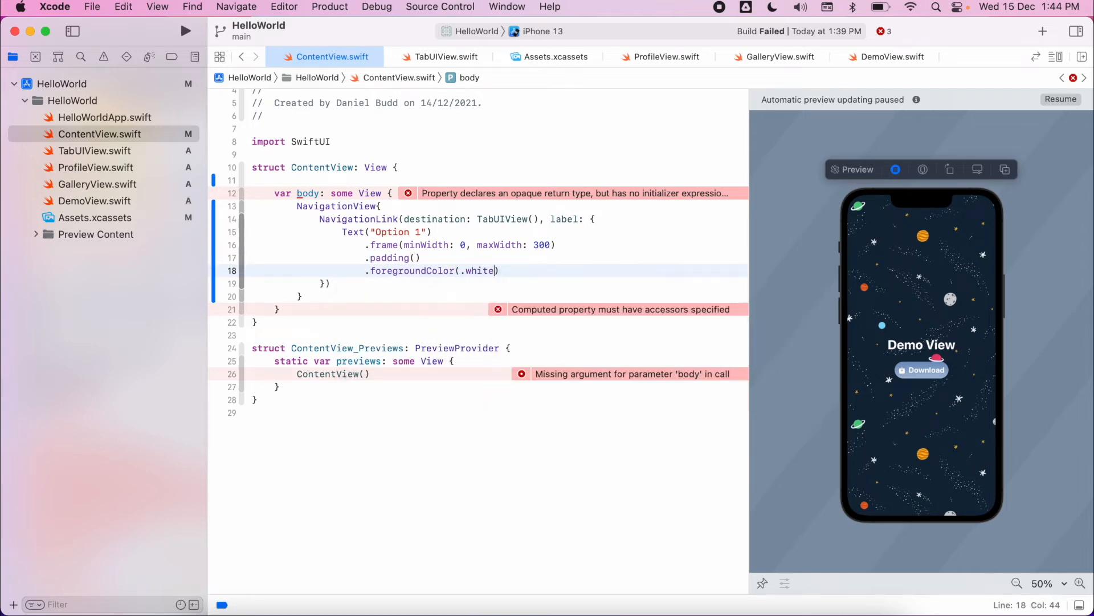
pyautogui.press('Return')
pyautogui.write('.background(.green')
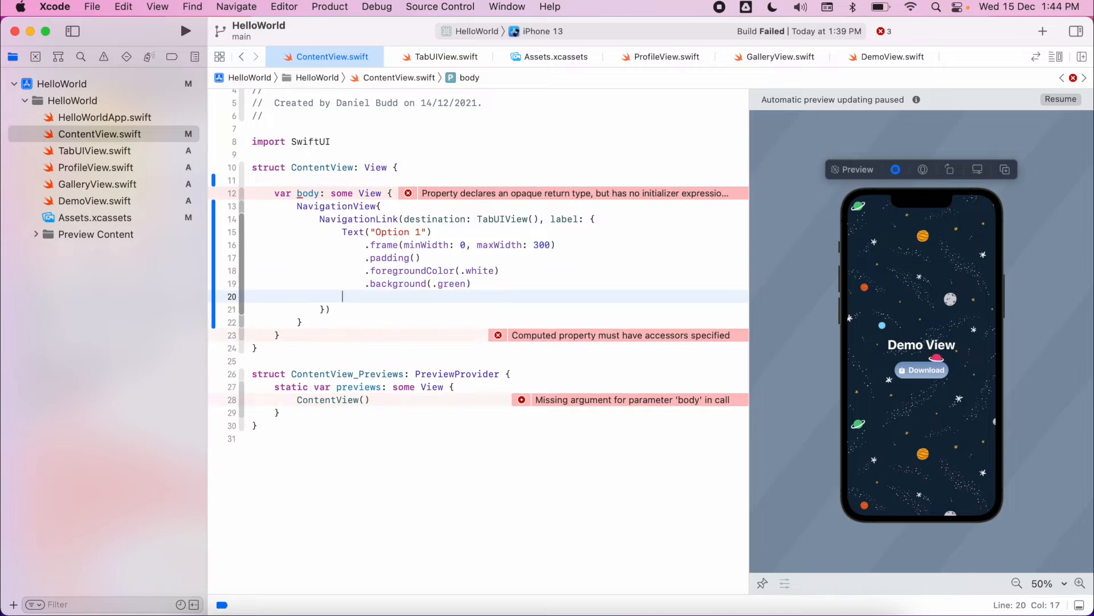
pyautogui.write('.co')
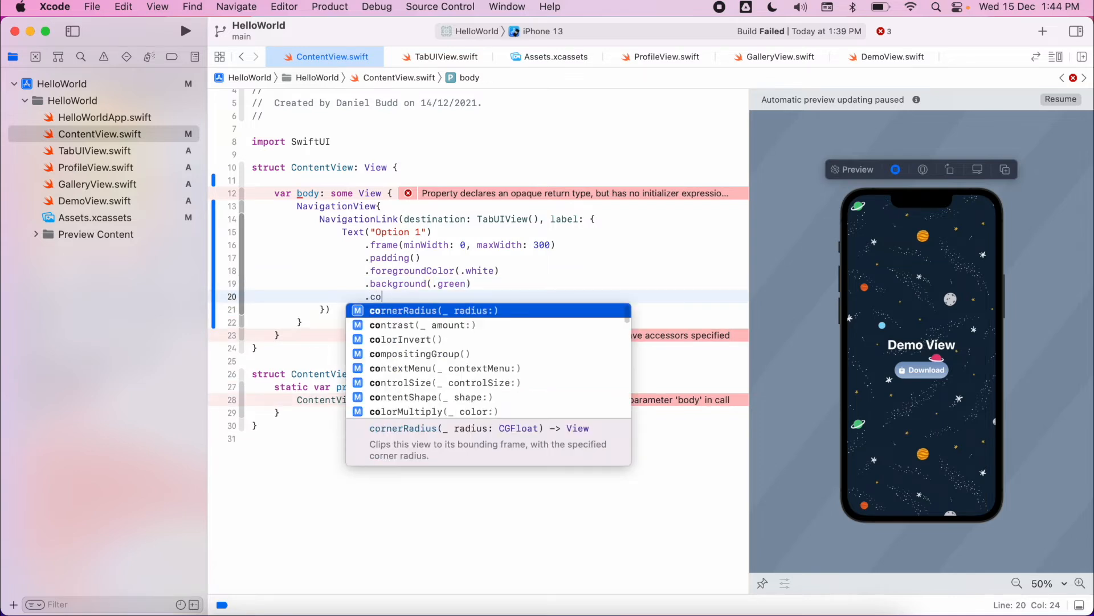
pyautogui.write('cornerRadius(40)')
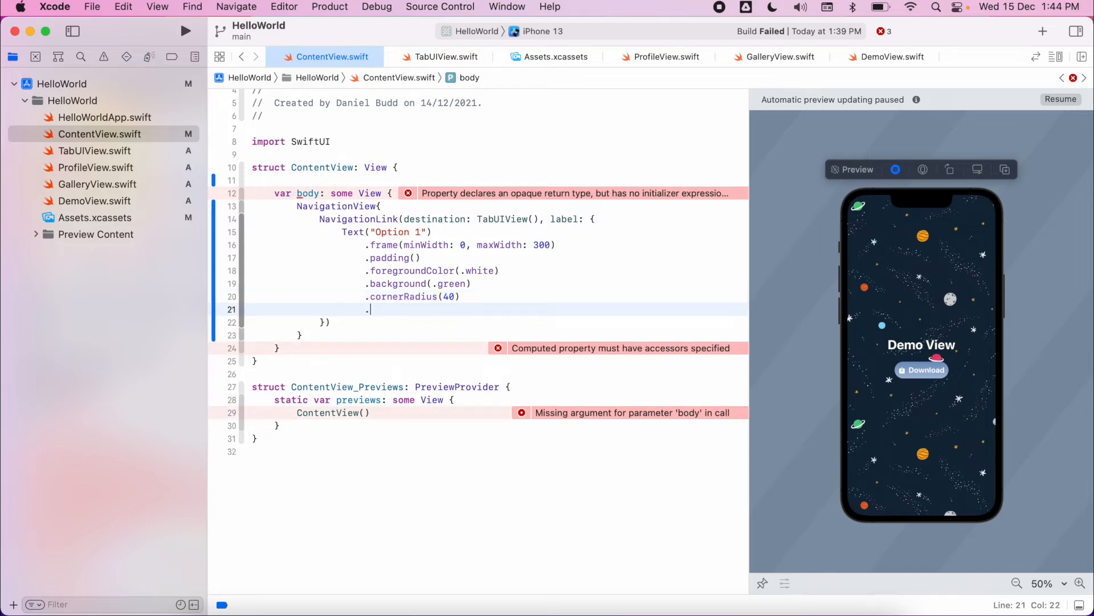
pyautogui.write('.font(.')
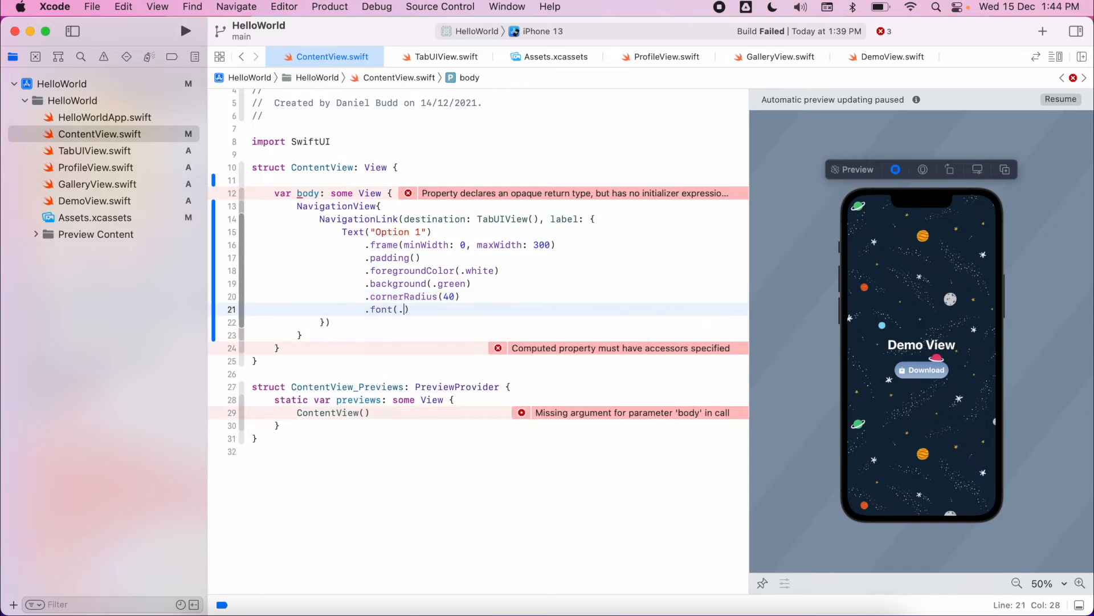
pyautogui.write('title')
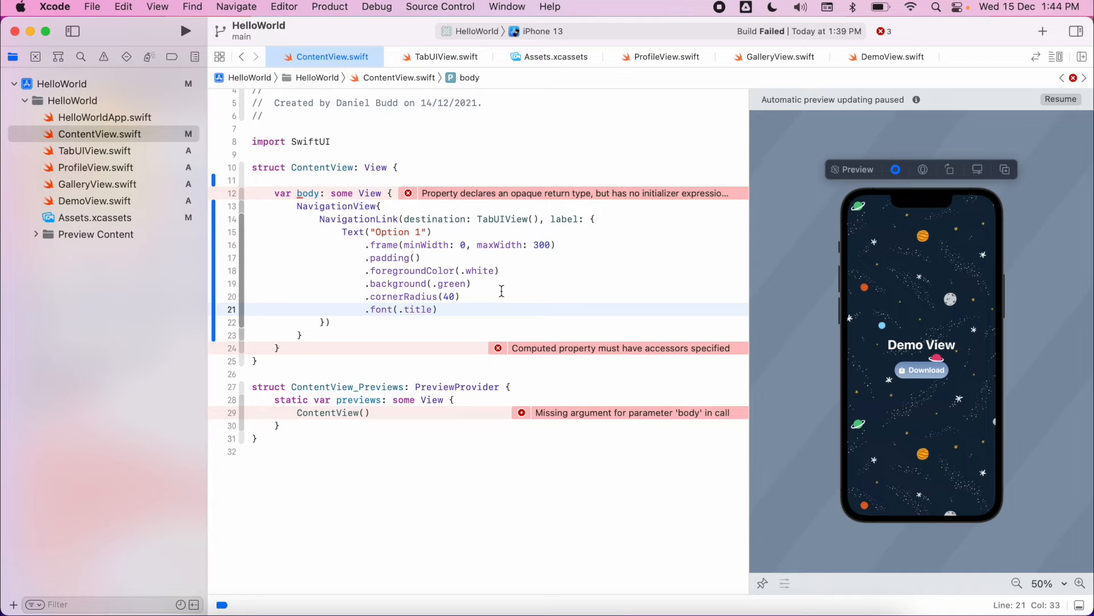
pyautogui.moveTo(306, 207)
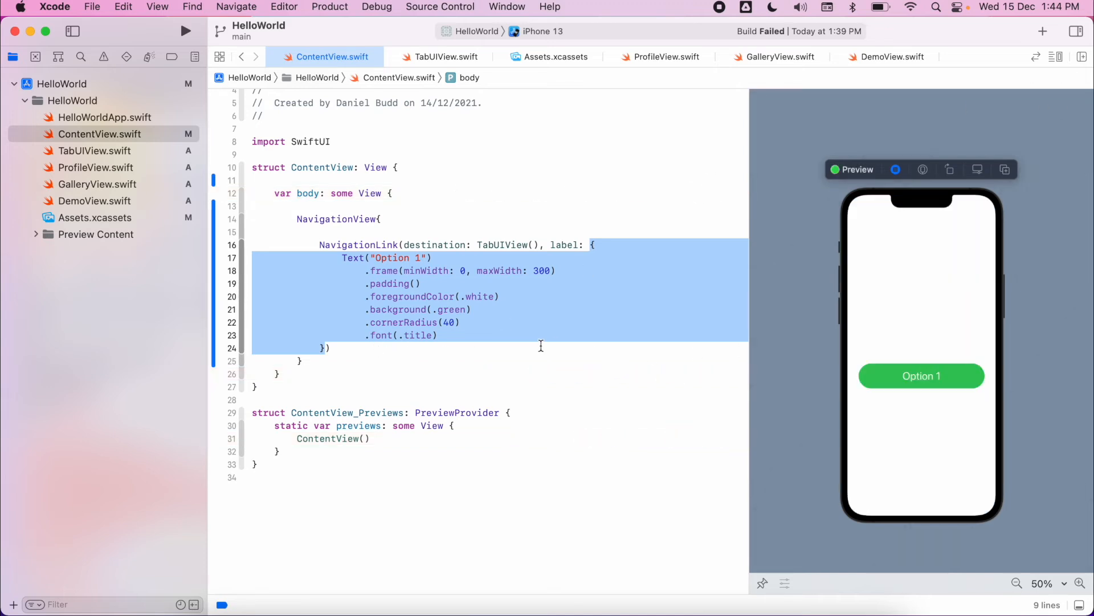
pyautogui.click(280, 374)
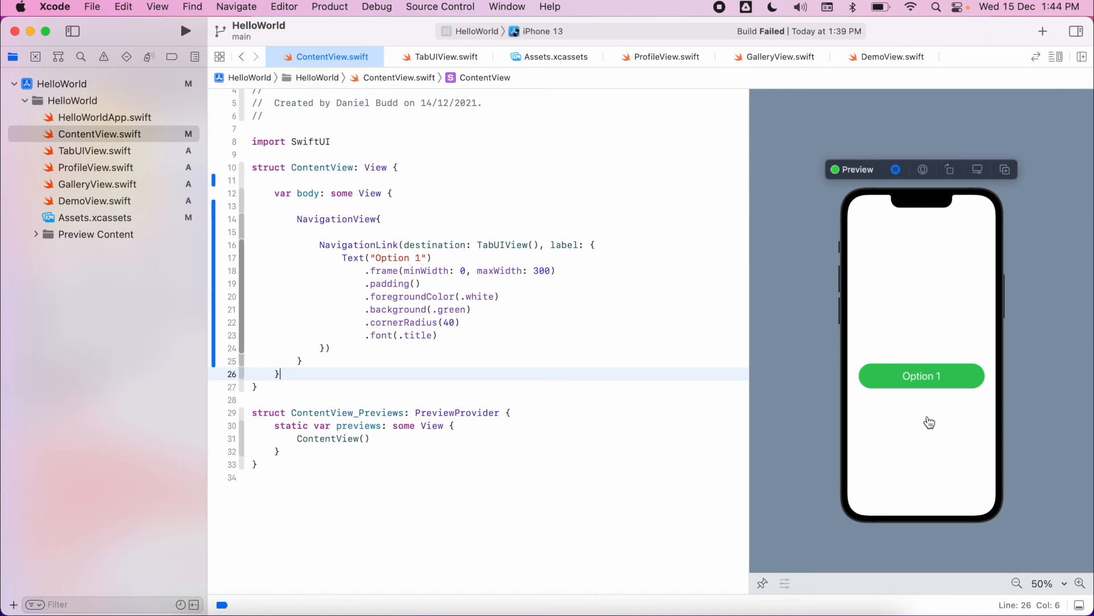
pyautogui.click(921, 375)
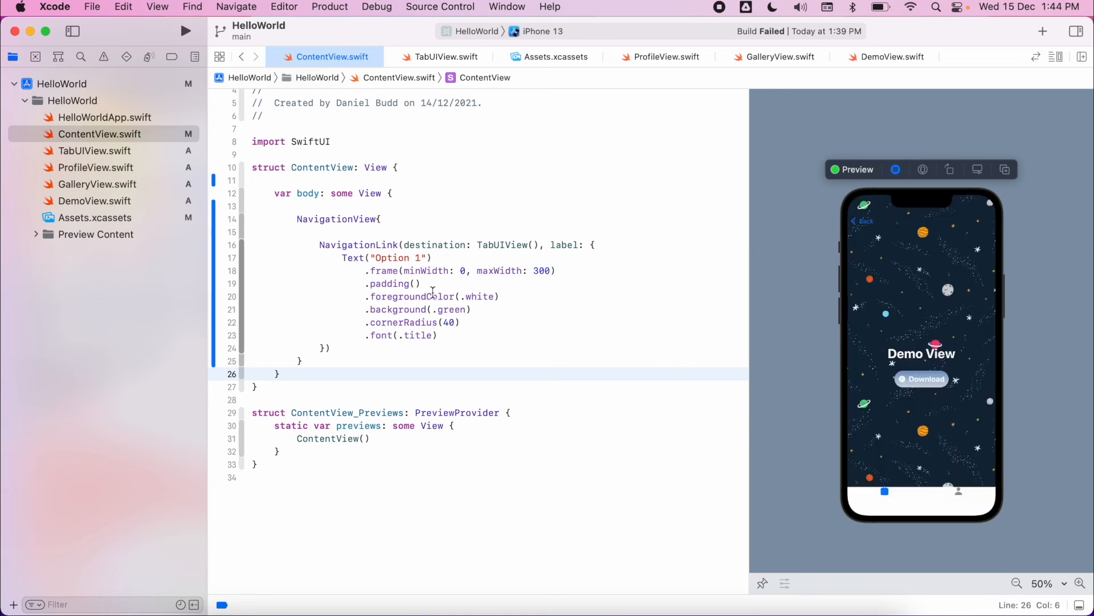
pyautogui.moveTo(496, 253)
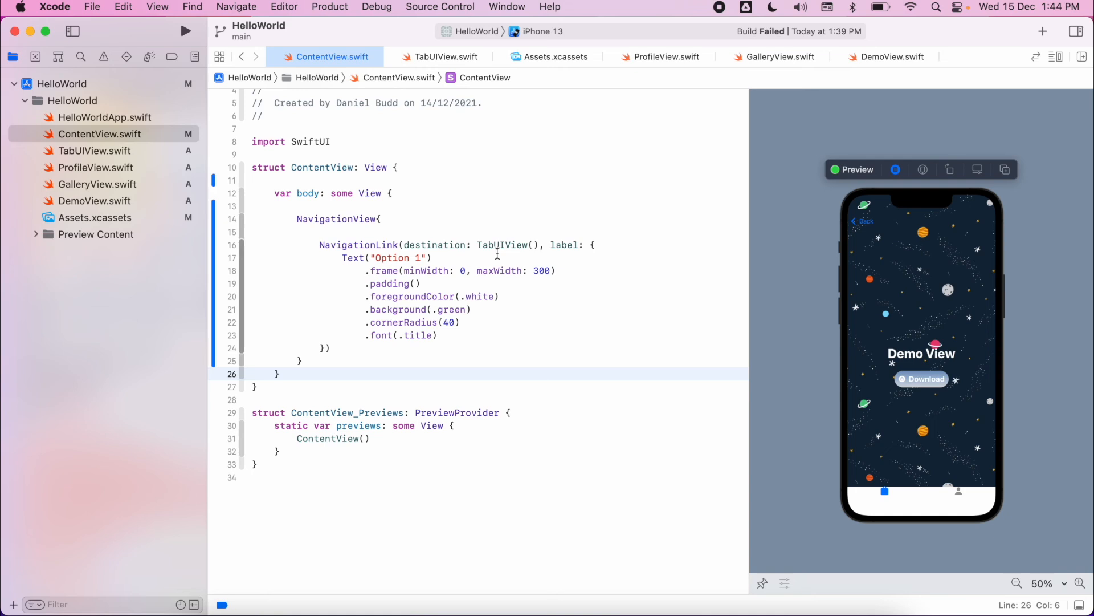
pyautogui.doubleClick(504, 244)
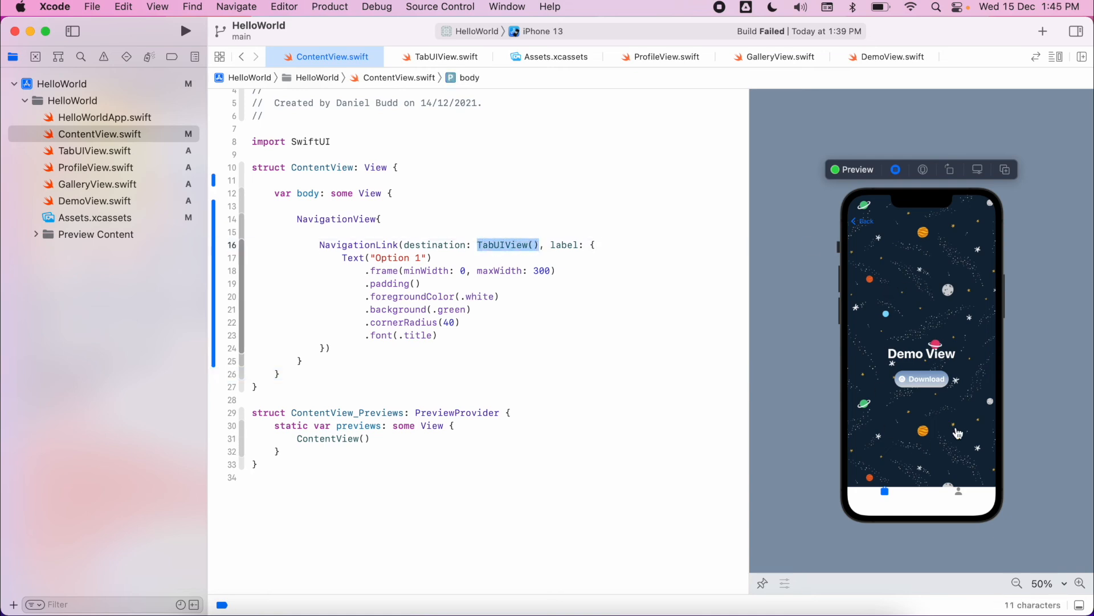
pyautogui.moveTo(866, 227)
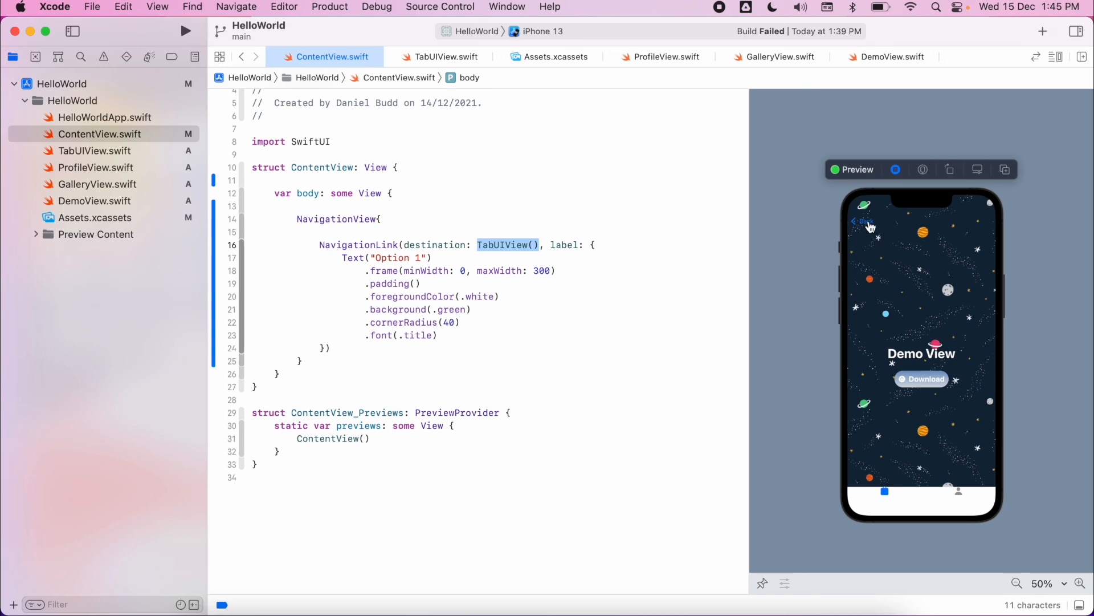
pyautogui.click(921, 378)
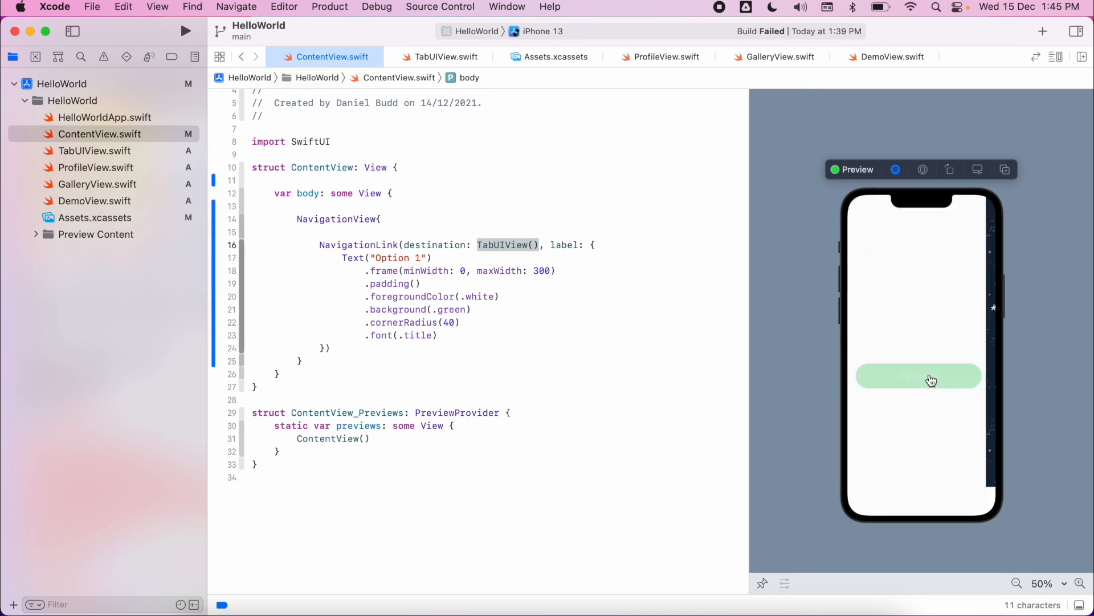